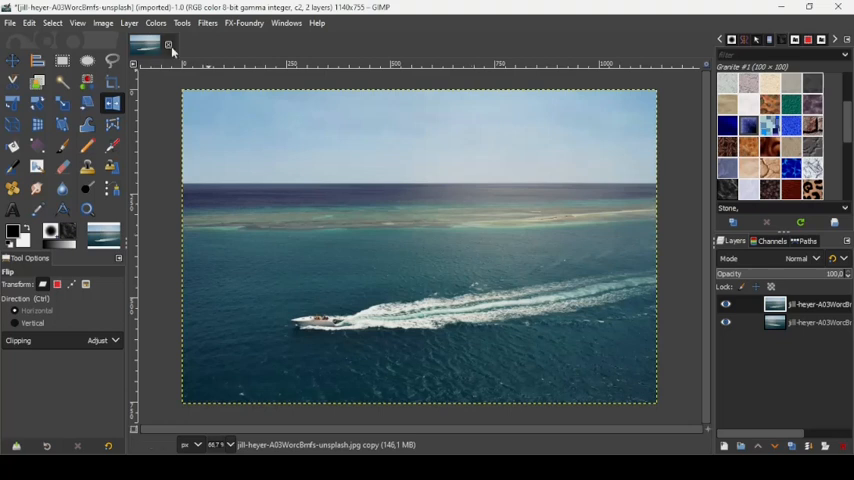
# Rotate the duplicate boat layer 90° counter-clockwise via Layer > Transform
pyautogui.click(129, 23)
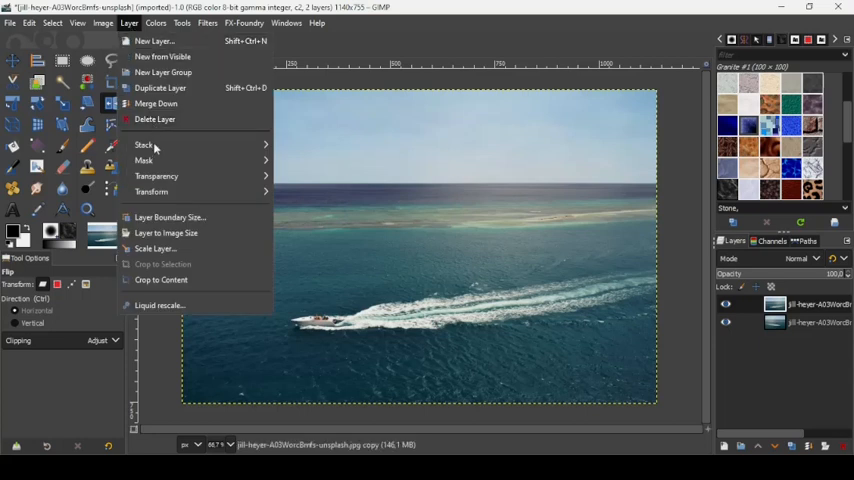
pyautogui.click(151, 191)
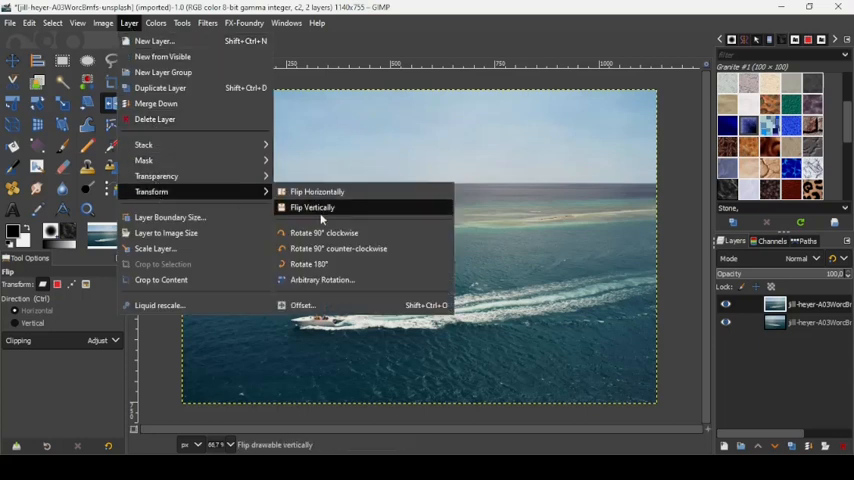
pyautogui.moveTo(339, 248)
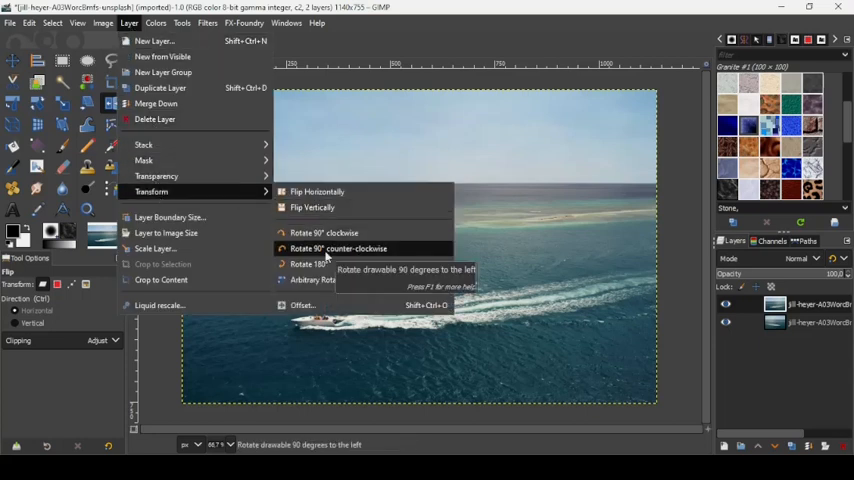
pyautogui.click(339, 248)
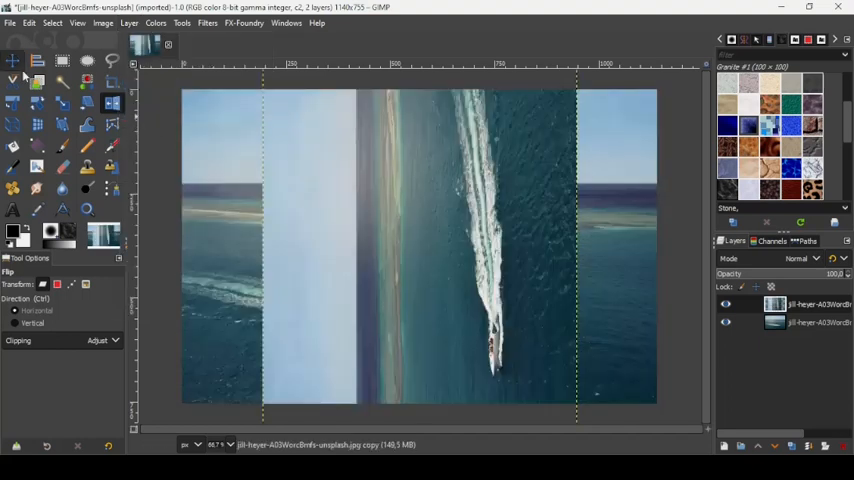
# Activate the Move tool and toggle Snap to Canvas Edges
pyautogui.click(13, 63)
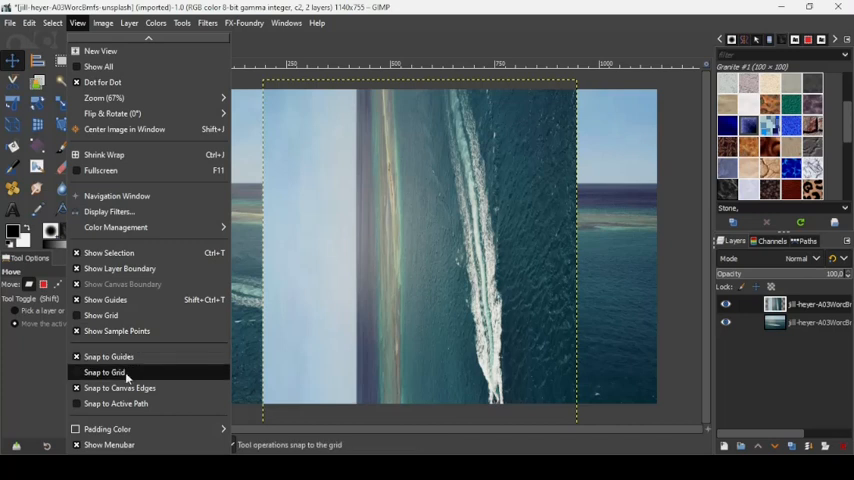
pyautogui.moveTo(120, 388)
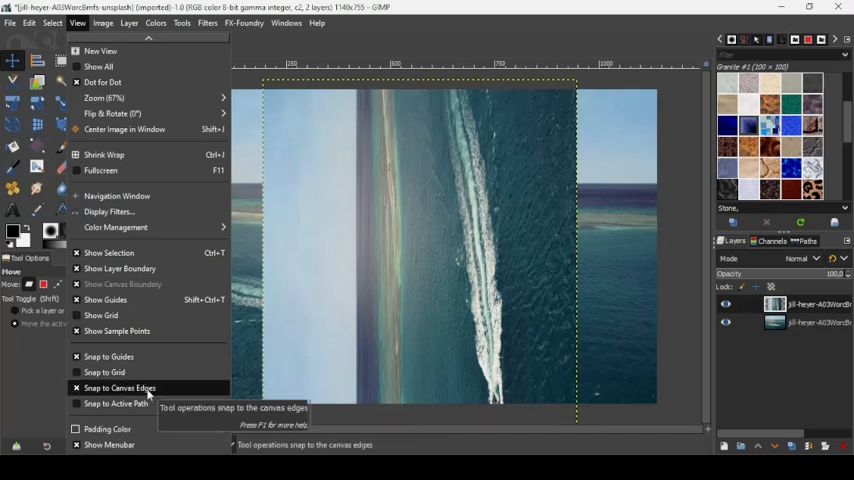
pyautogui.click(119, 388)
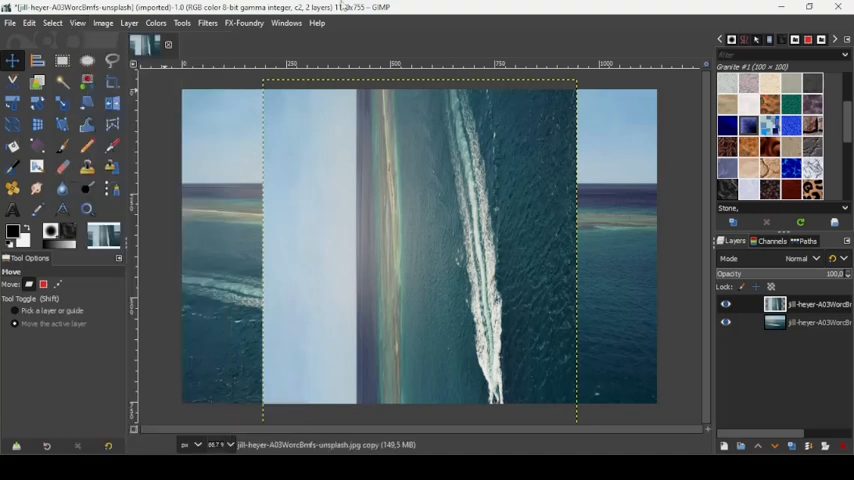
pyautogui.moveTo(360, 115)
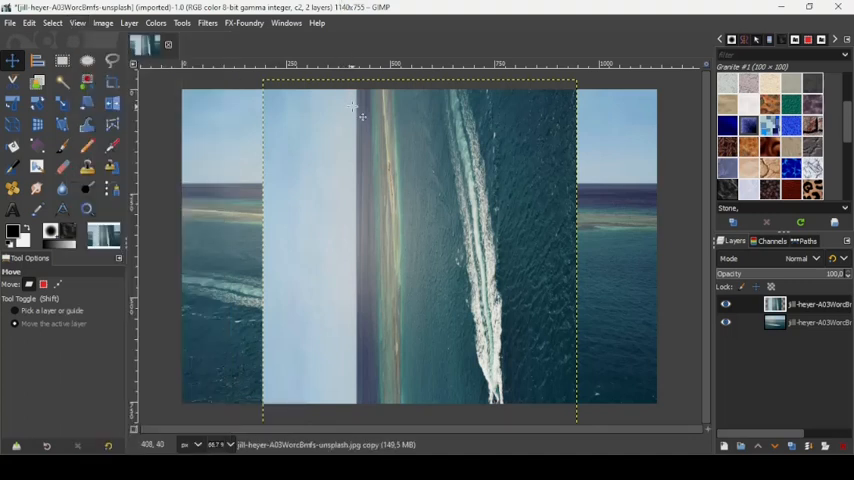
# Drag the rotated layer left until it aligns with the canvas's left edge
pyautogui.moveTo(363, 117); pyautogui.dragTo(311, 99)
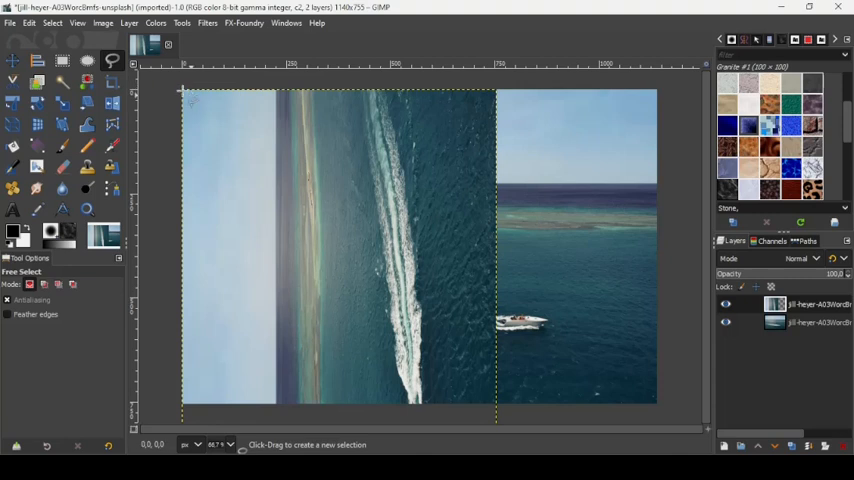
pyautogui.moveTo(325, 261)
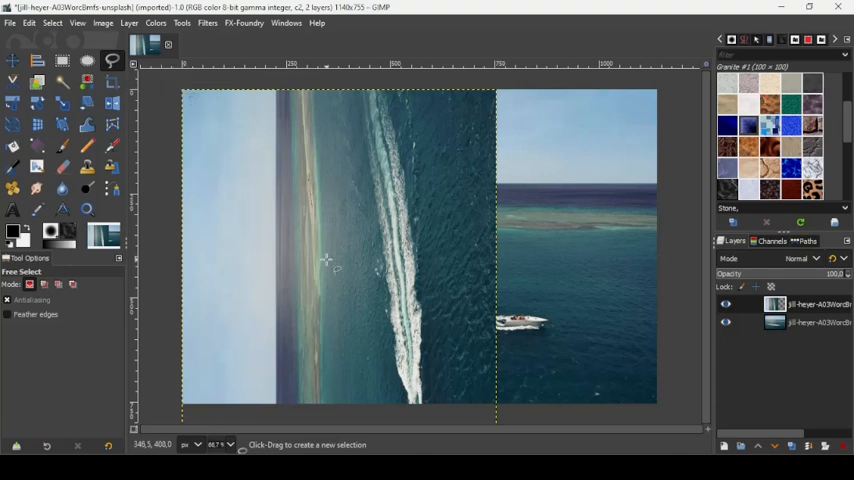
pyautogui.moveTo(505, 412)
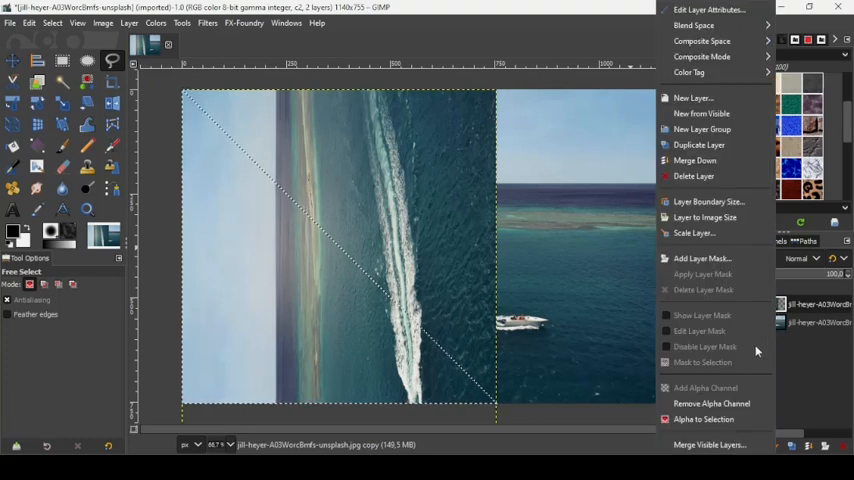
# Add a layer mask initialized from the diagonal selection to the rotated layer
pyautogui.click(701, 258)
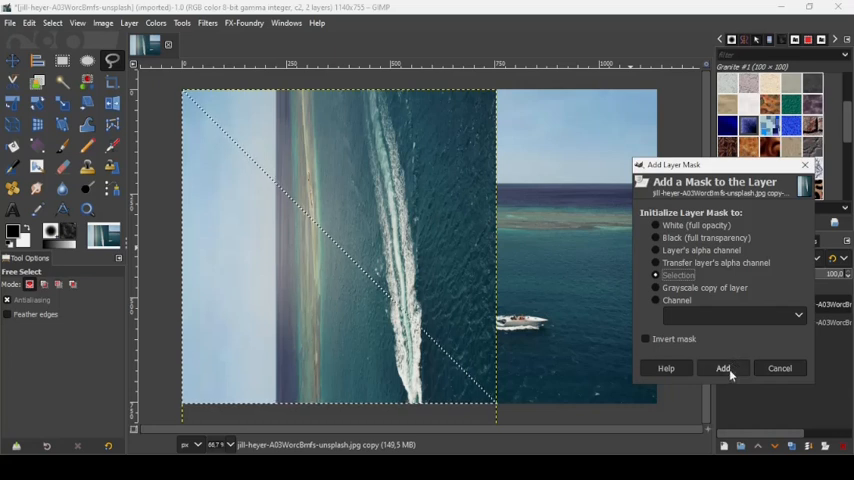
pyautogui.click(723, 368)
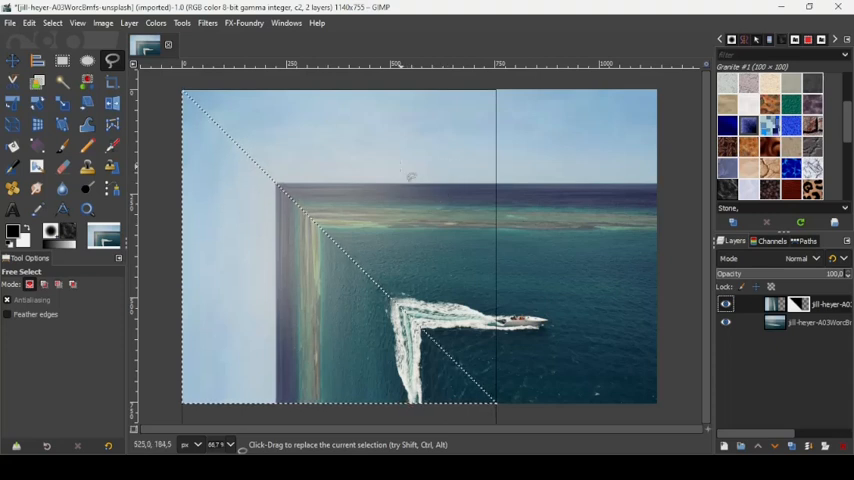
pyautogui.moveTo(360, 175)
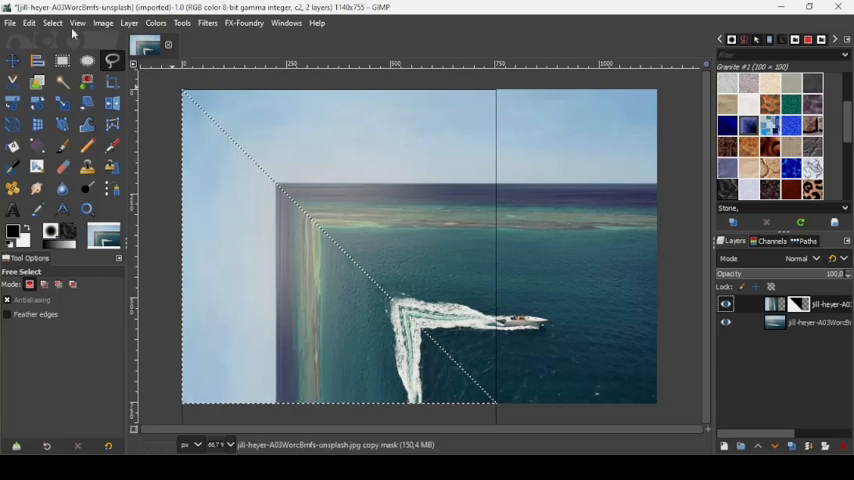
# Remove the diagonal selection with Select > None
pyautogui.click(52, 23)
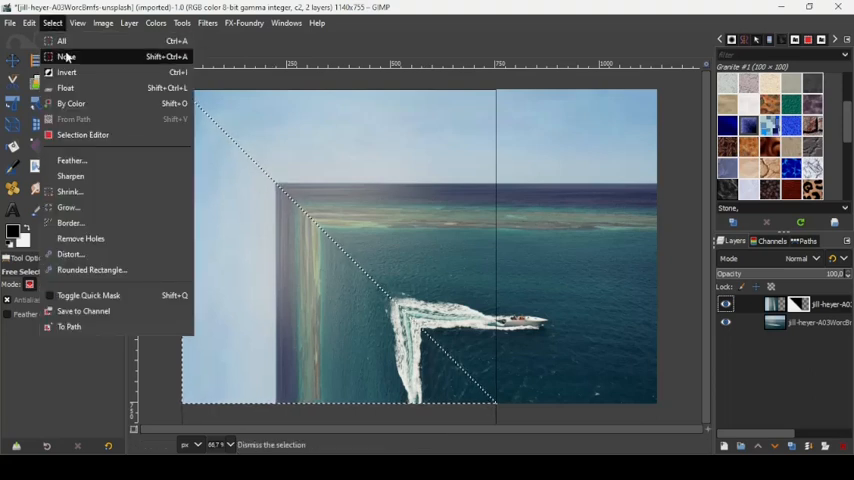
pyautogui.click(65, 56)
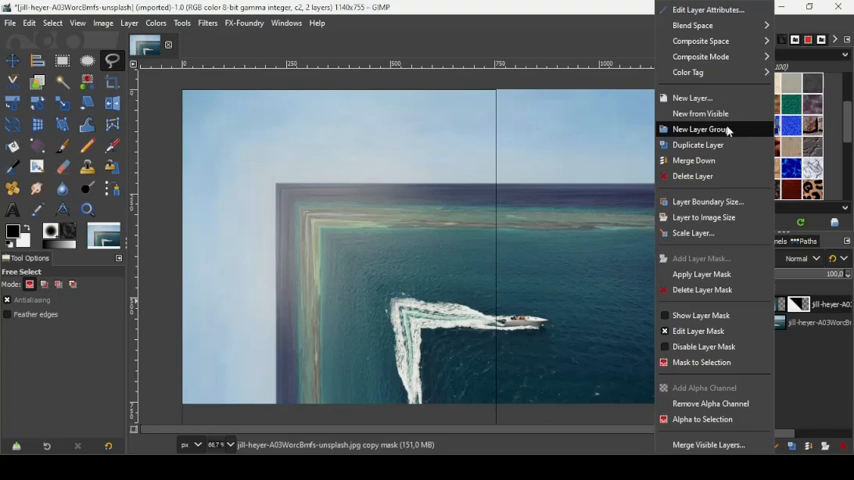
# Create a new layer from the visible composite using New from Visible
pyautogui.click(701, 129)
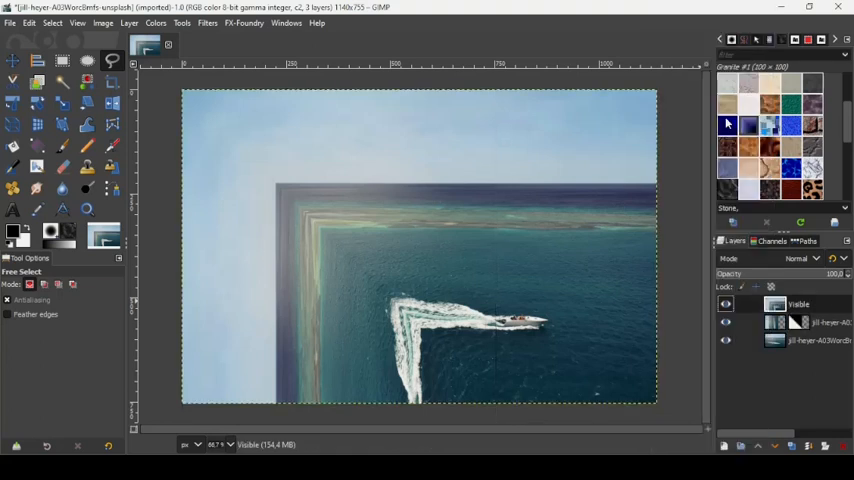